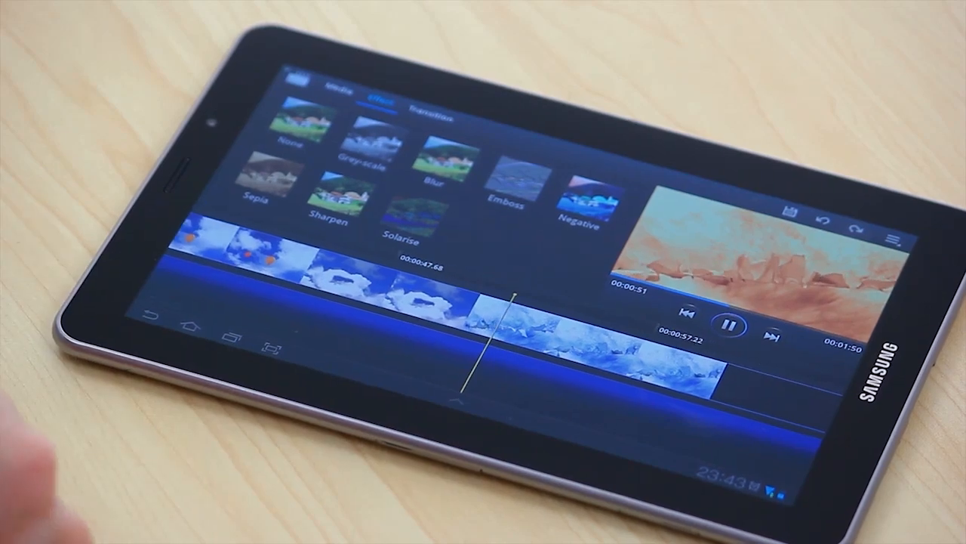
Pause the edited clip's preview partway through playback
click(729, 321)
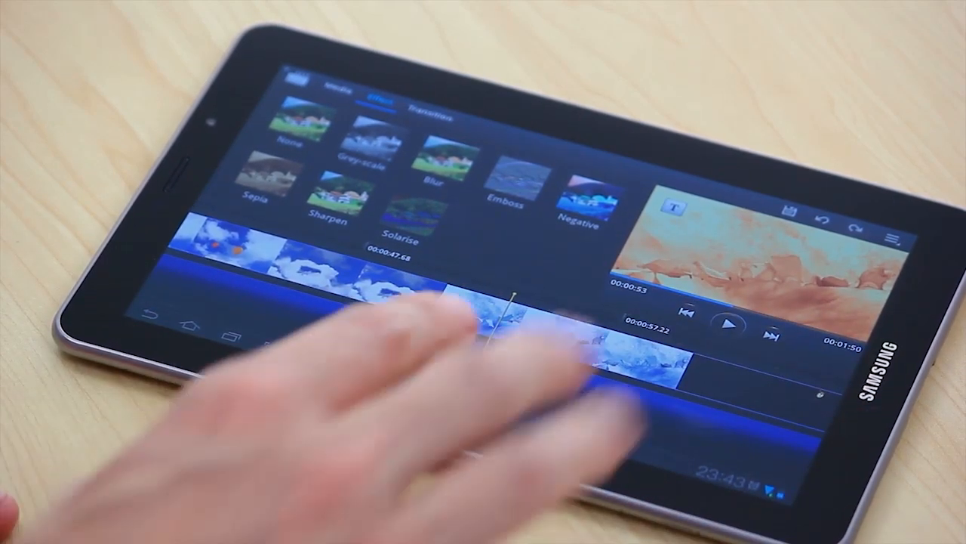